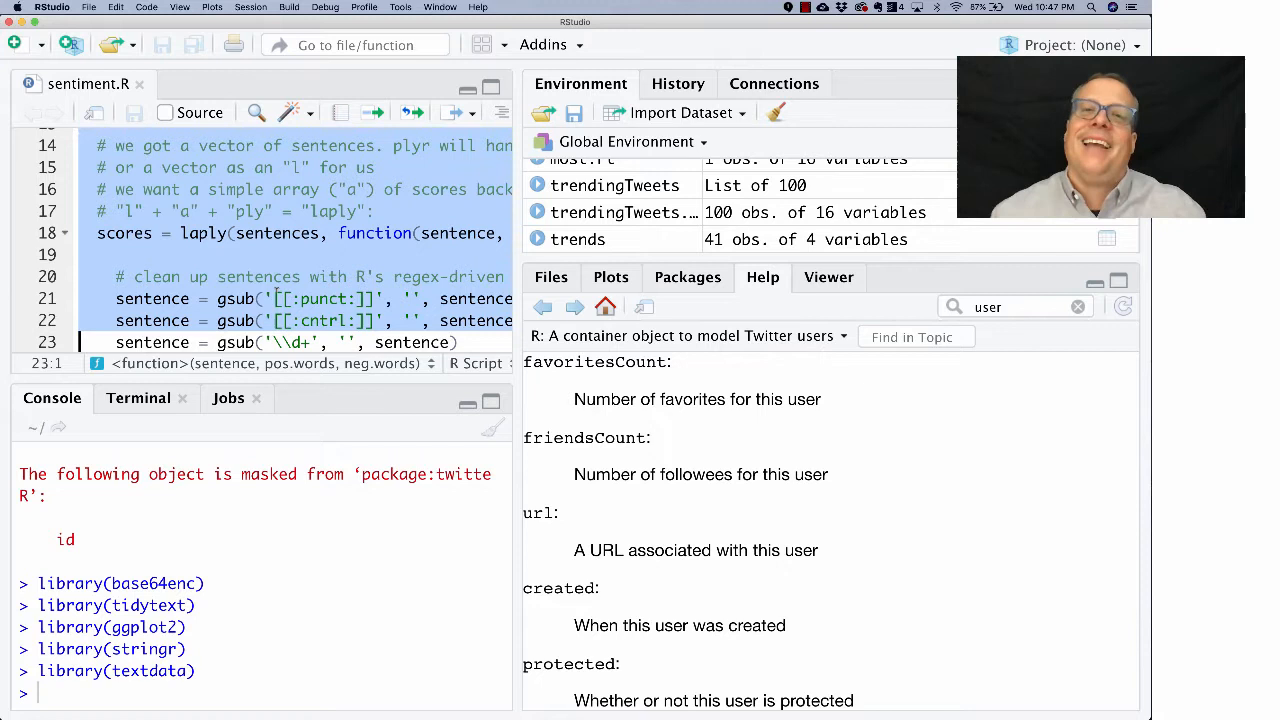
Scroll down through the score.sentiment function definition in sentiment.R
scroll(down, 3)
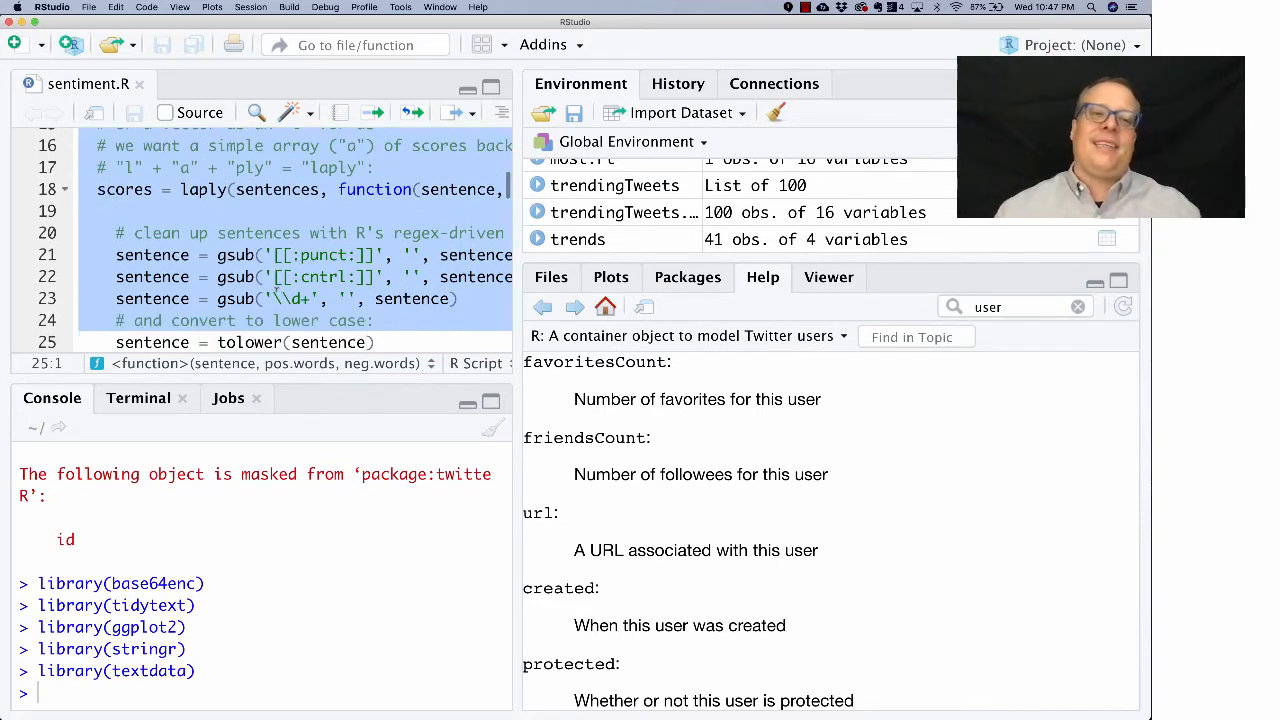
scroll(down, 3)
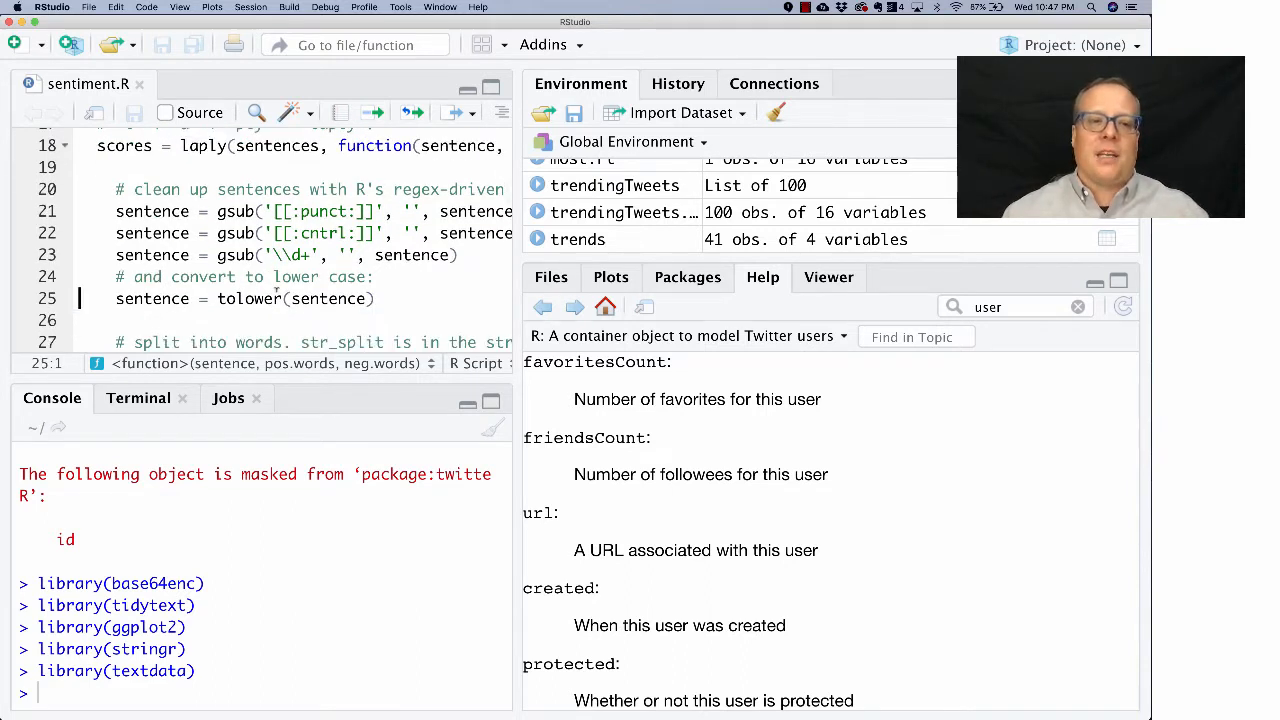
scroll(down, 3)
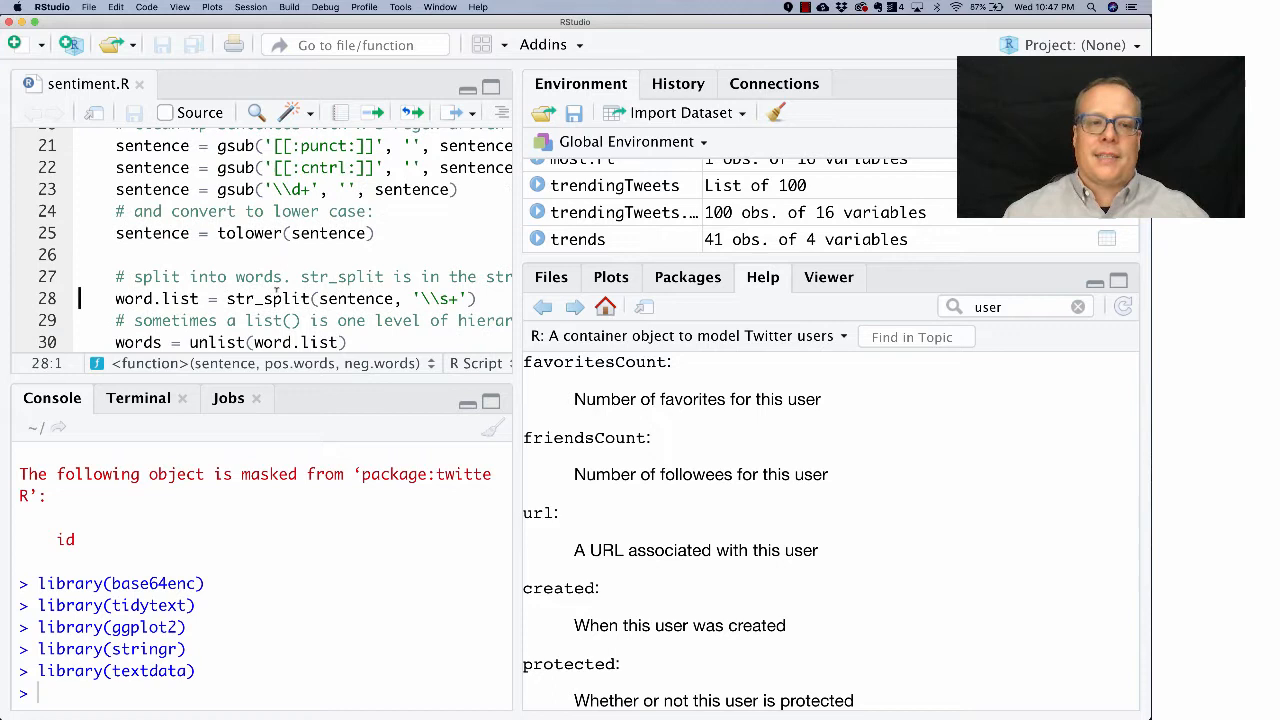
scroll(down, 3)
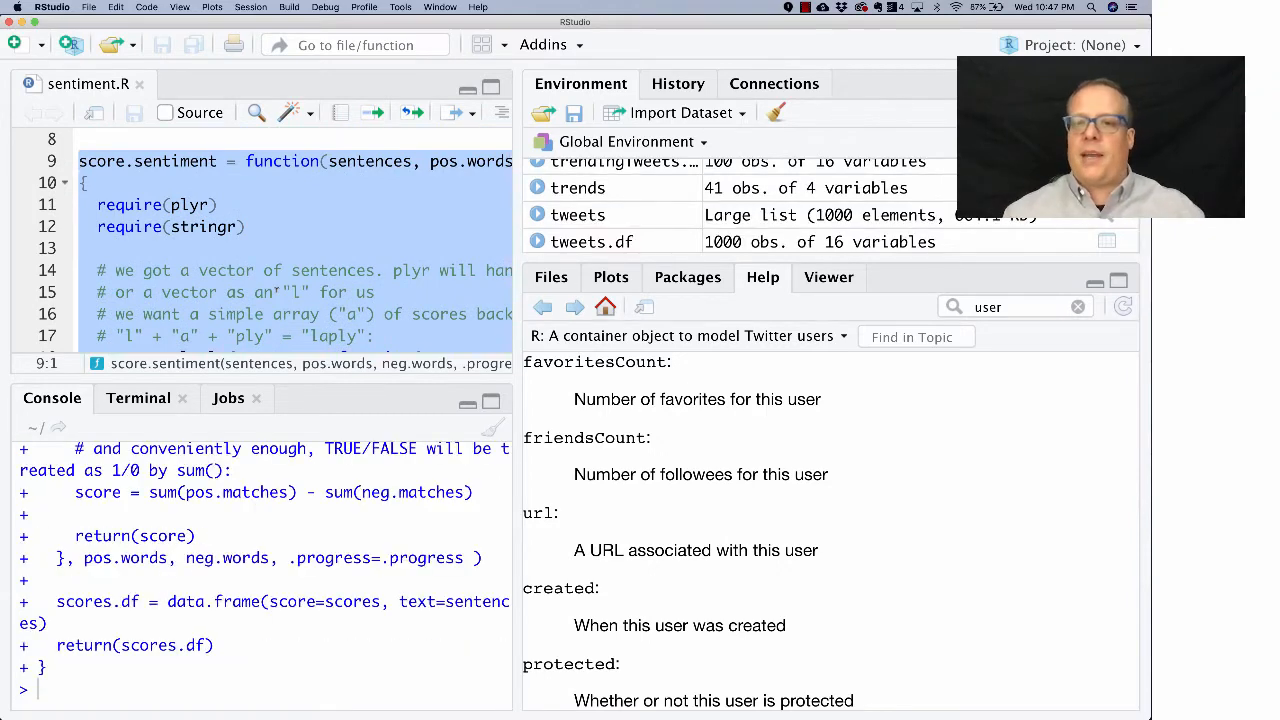
scroll(down, 3)
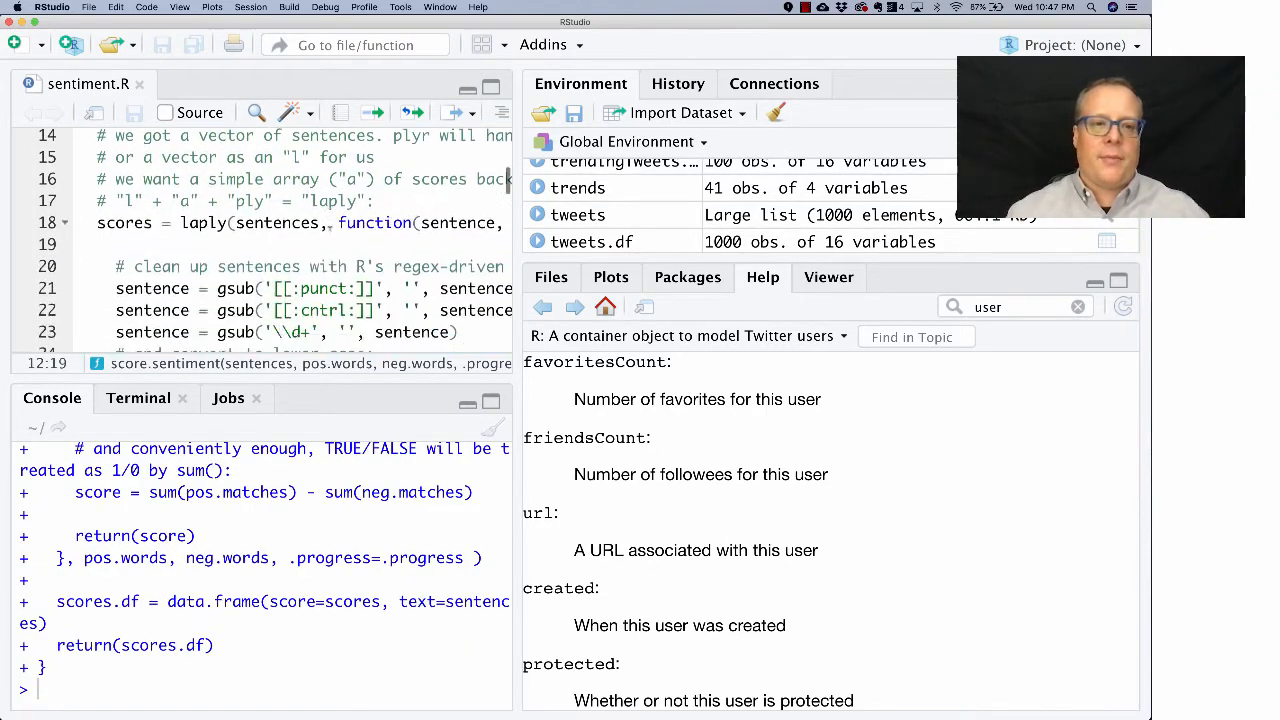
scroll(down, 3)
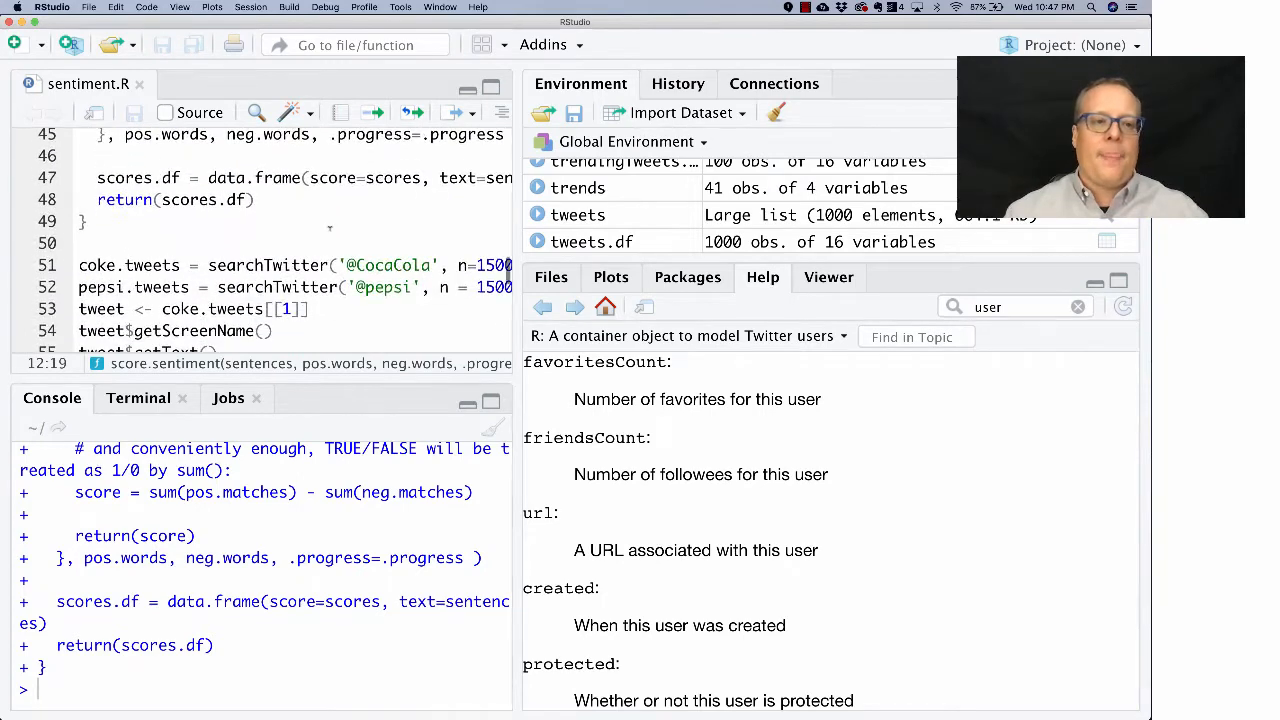
scroll(down, 3)
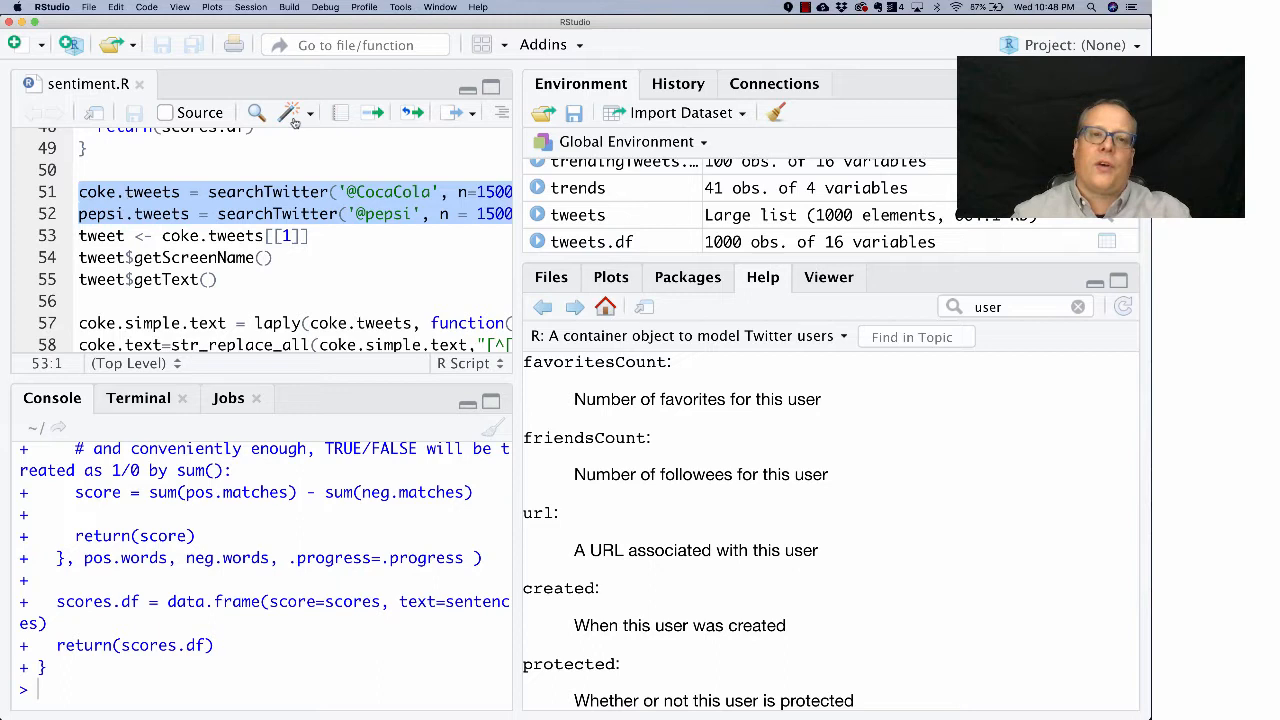
click(355, 191)
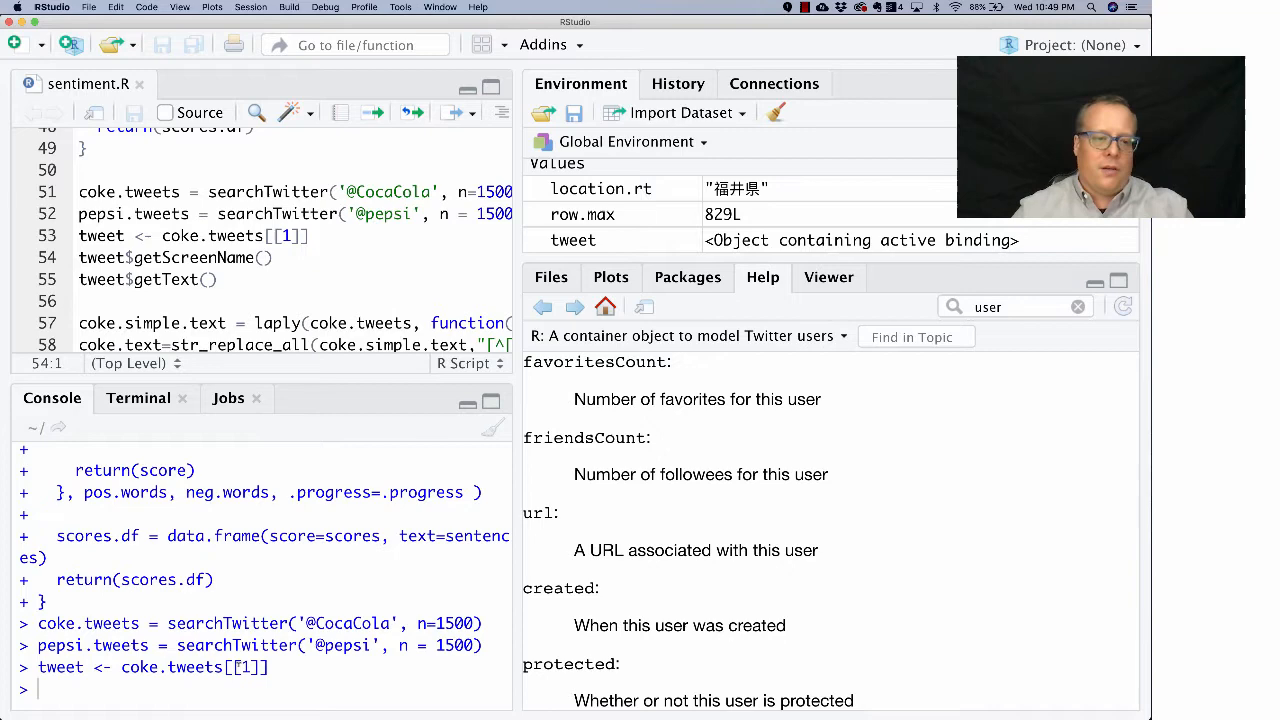
Print the first tweet, then extract and clean the Coke and Pepsi tweet texts
text(tweets, function)
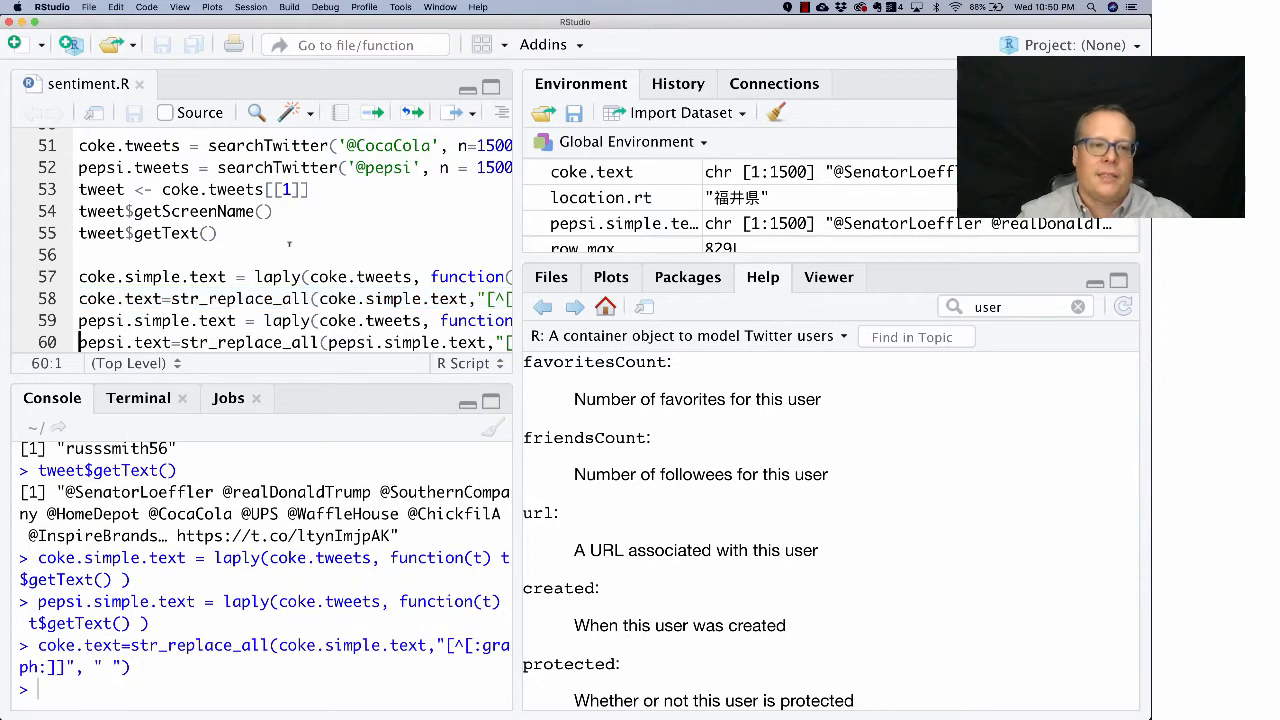
text(head(coke.text, 5))
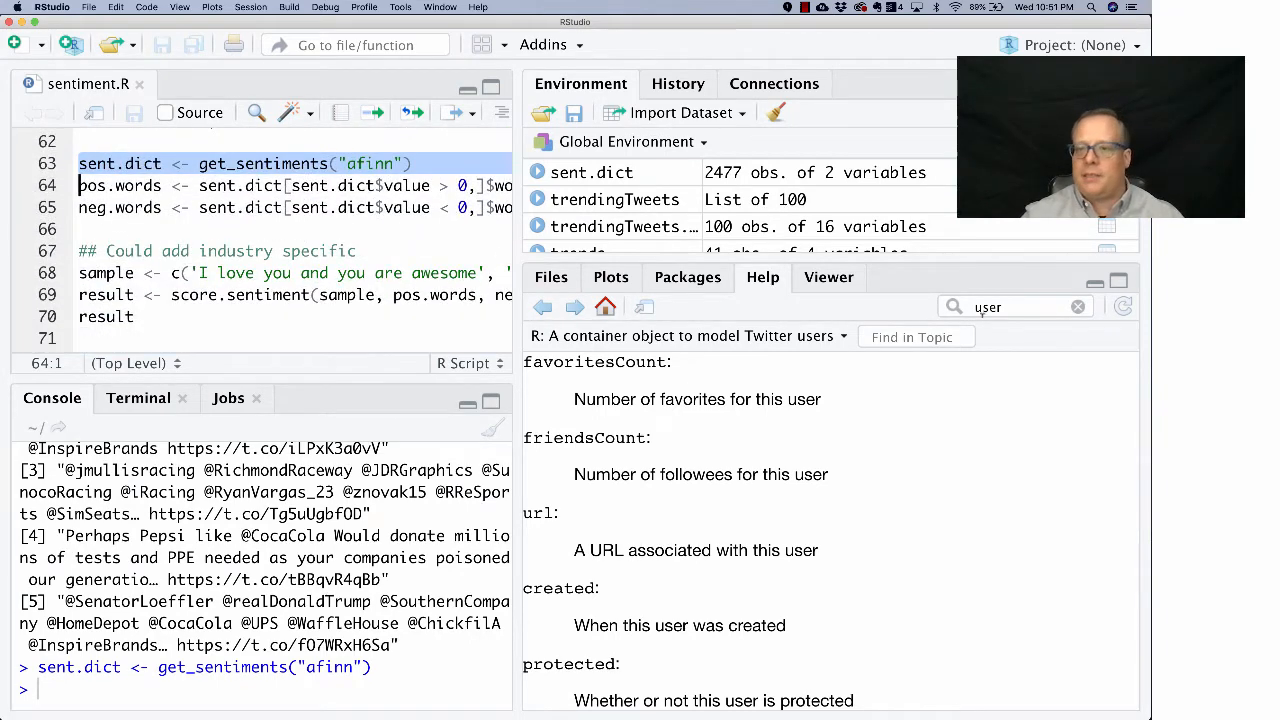
Load the AFINN lexicon into sent.dict with get_sentiments("afinn")
text(get_sentiments)
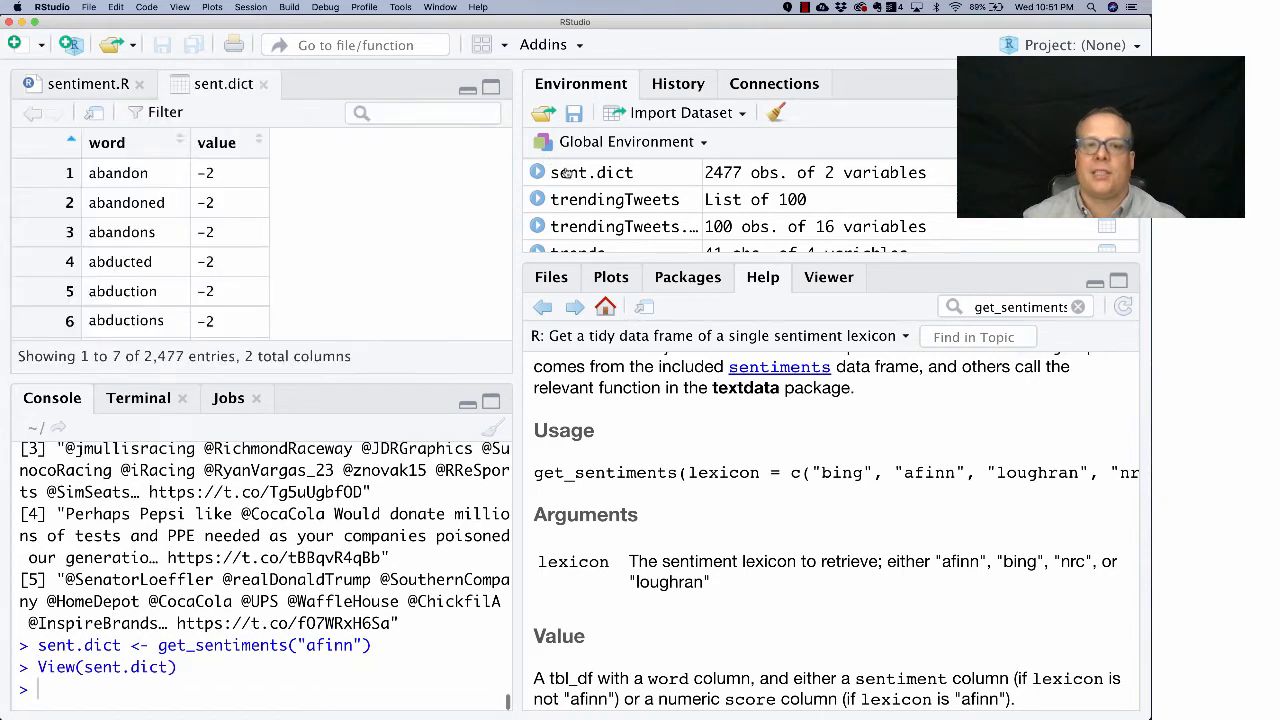
mouse_move(405, 178)
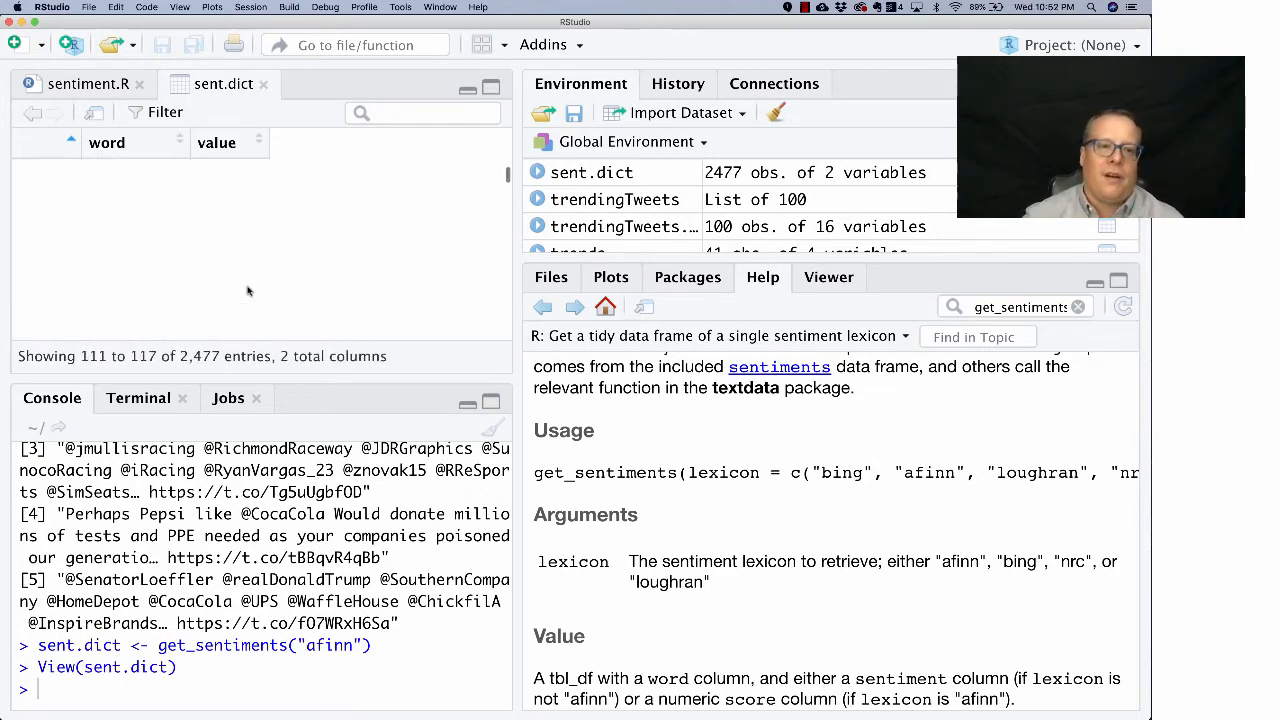
Browse the sent.dict table past entries like 'bias' and 'bitter'
scroll(down, 3)
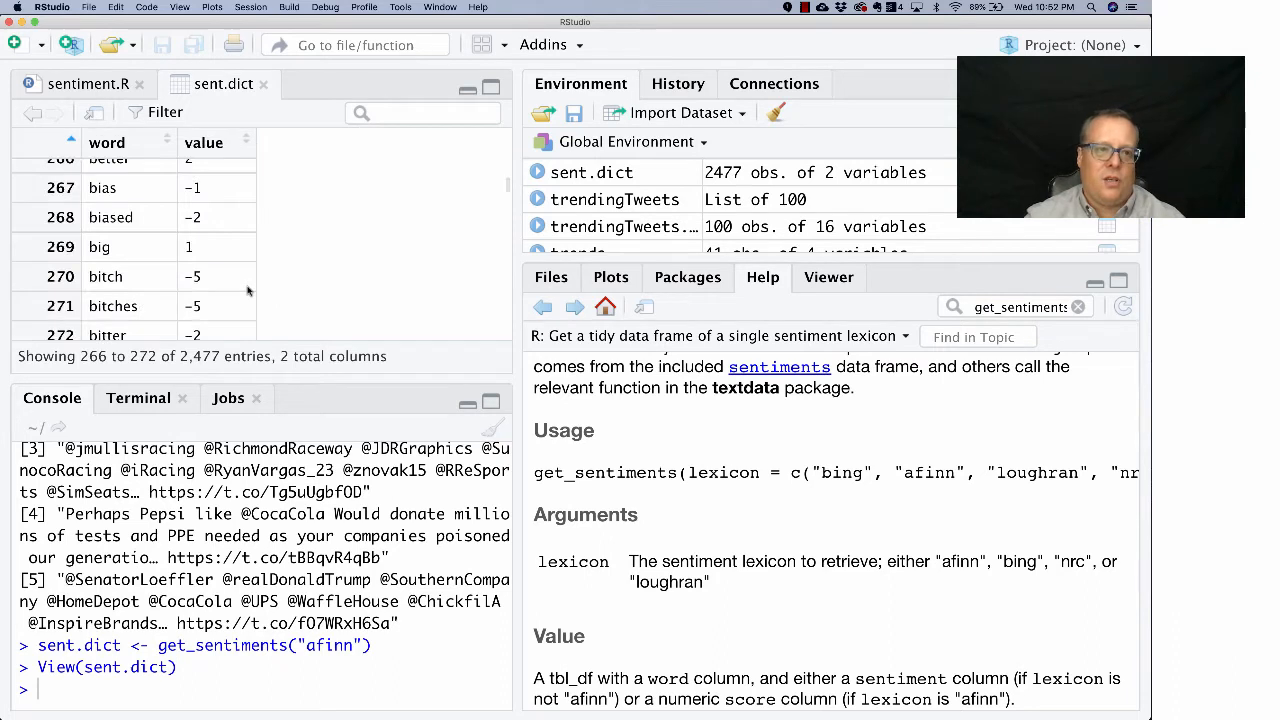
mouse_move(226, 263)
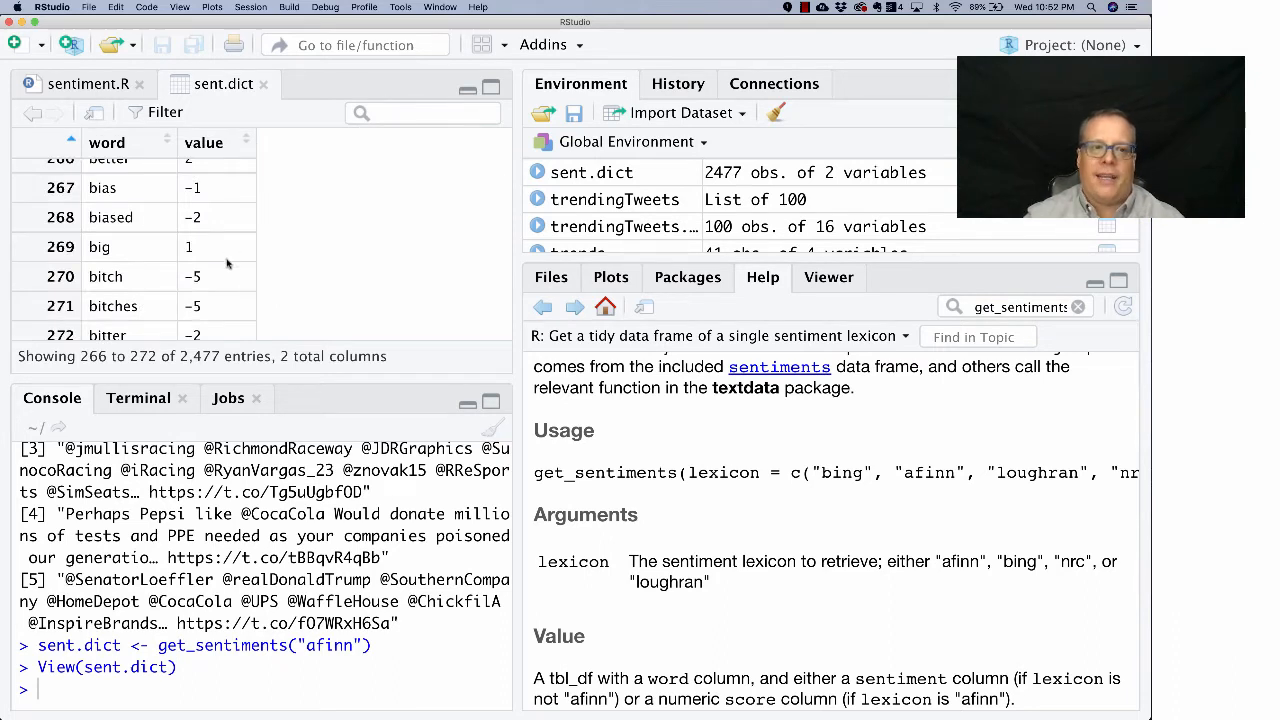
scroll(down, 3)
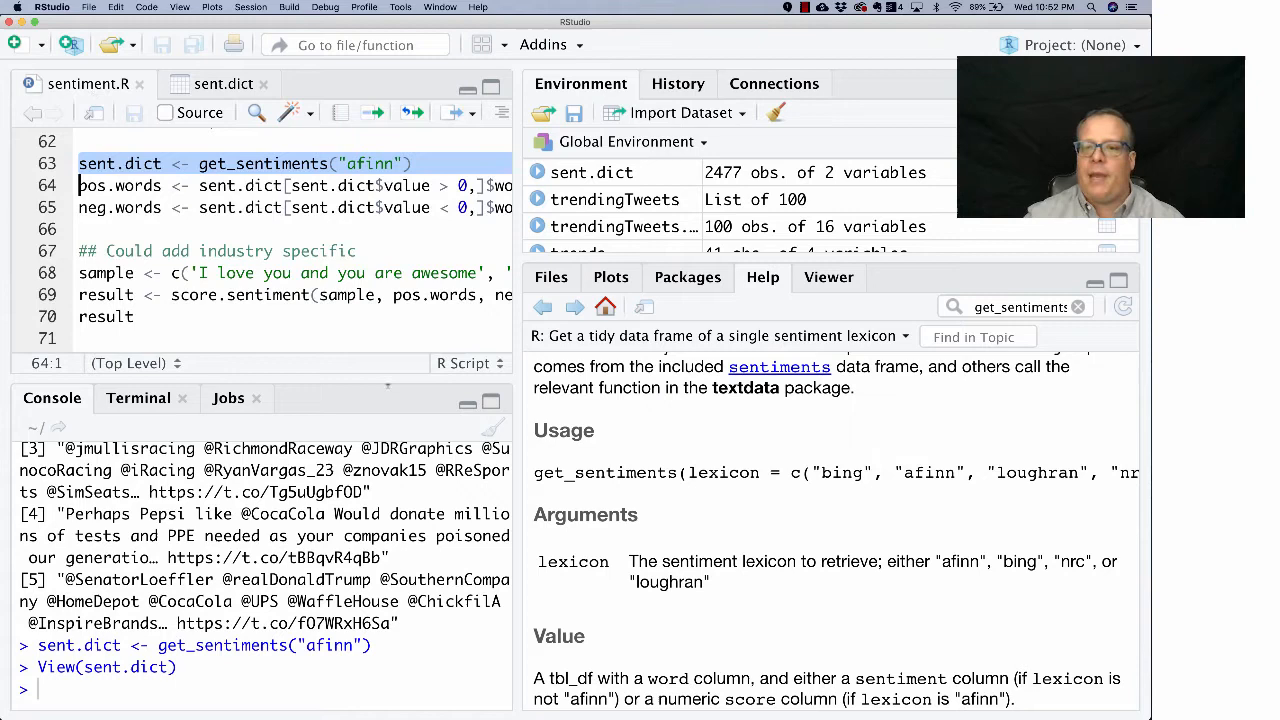
Run lines 64–65 filtering sent.dict by value > 0 and < 0 into pos.words and neg.words
scroll(down, 3)
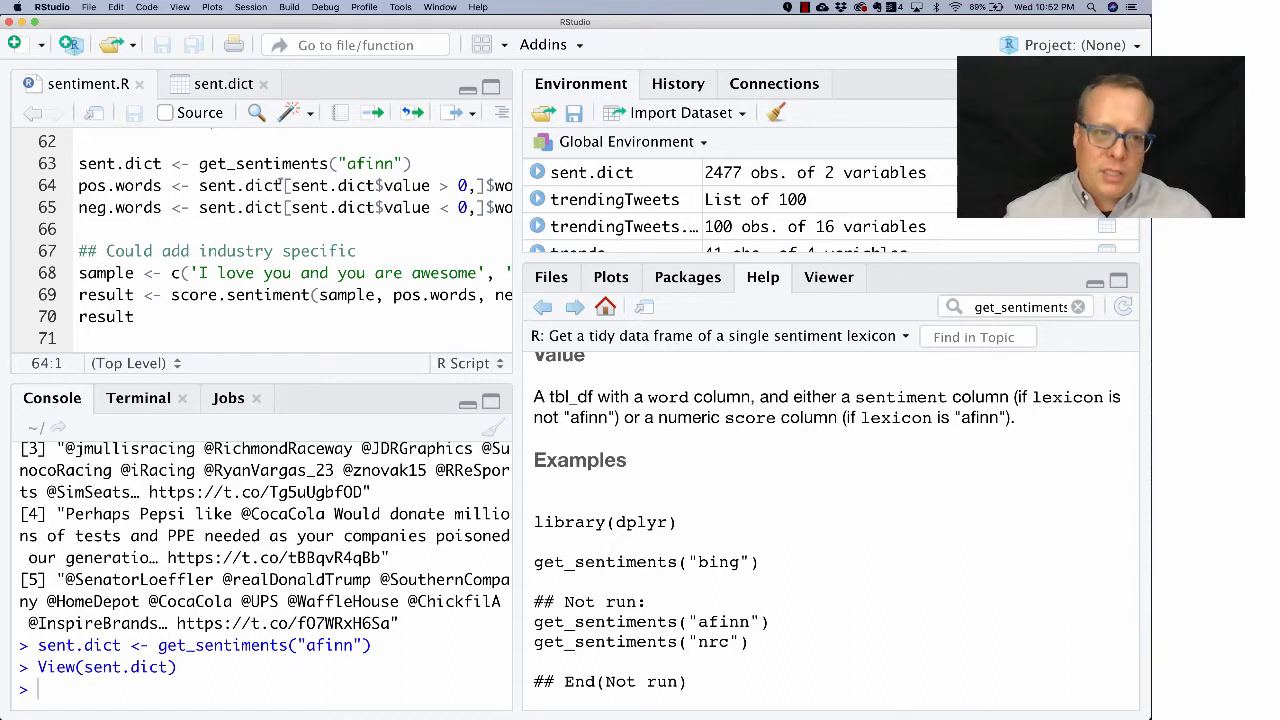
double_click(239, 186)
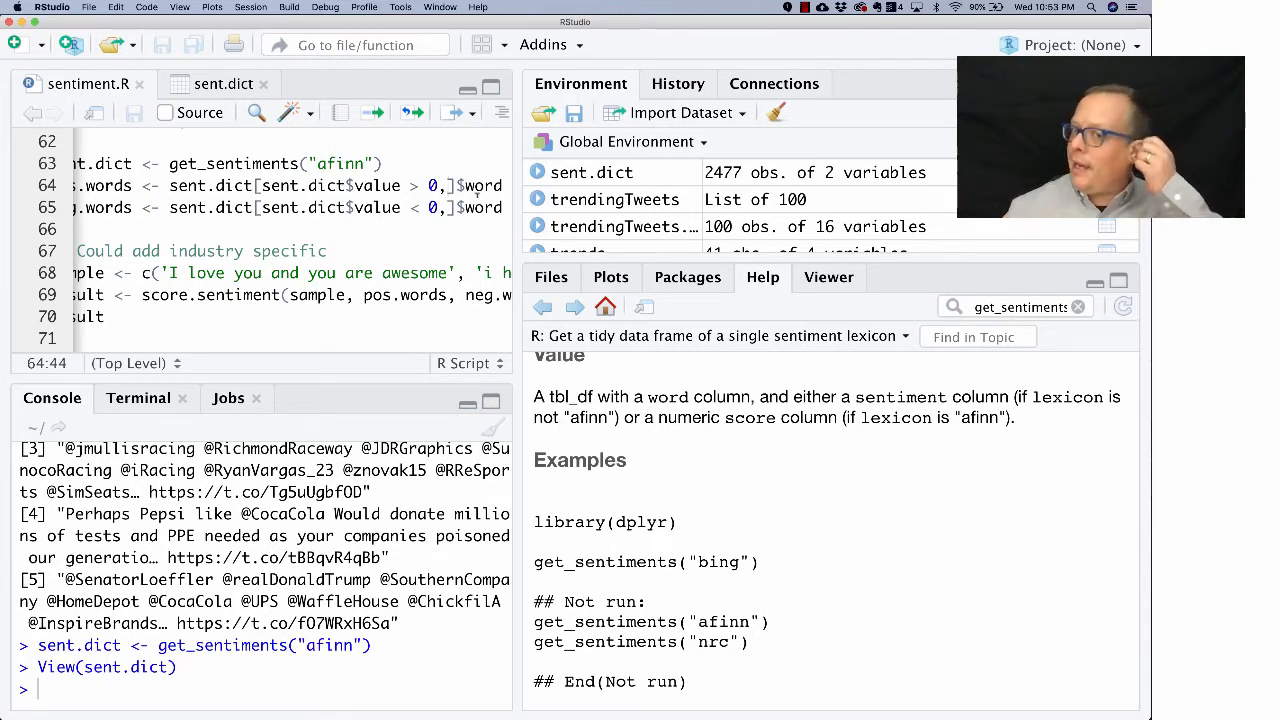
scroll(left, 3)
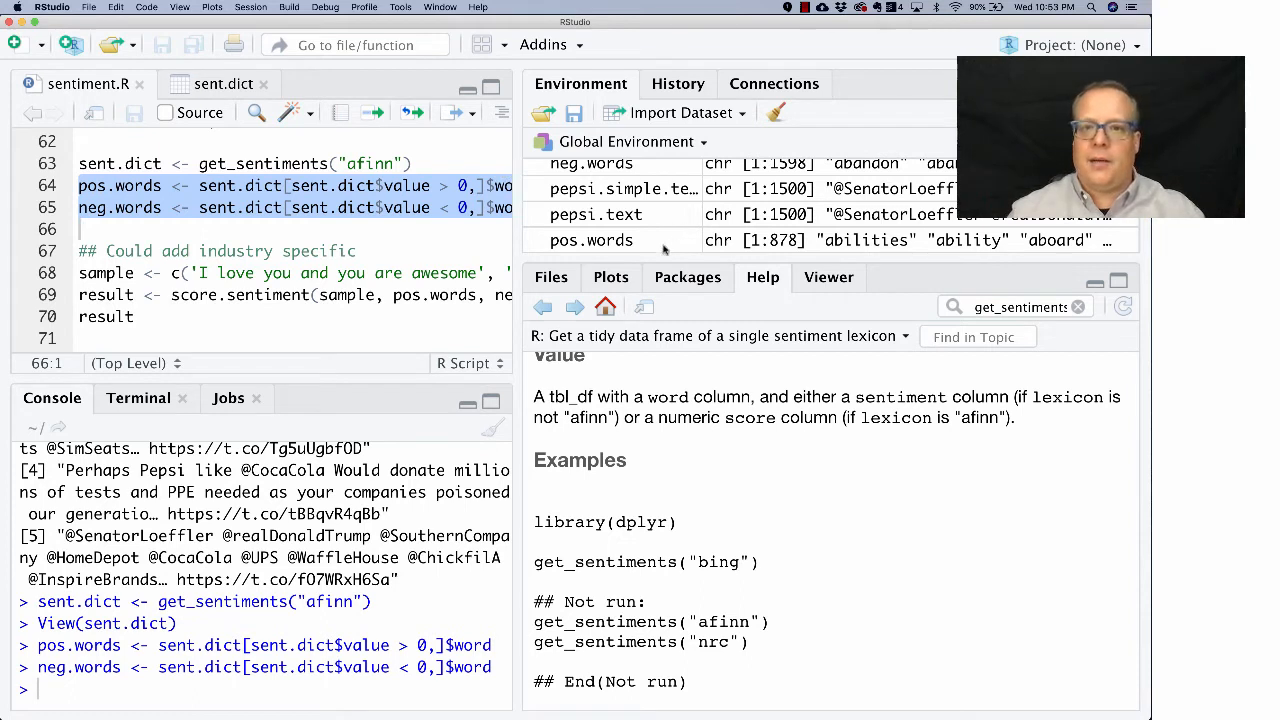
Preview positive words with head(pos.words) in the console
text(h)
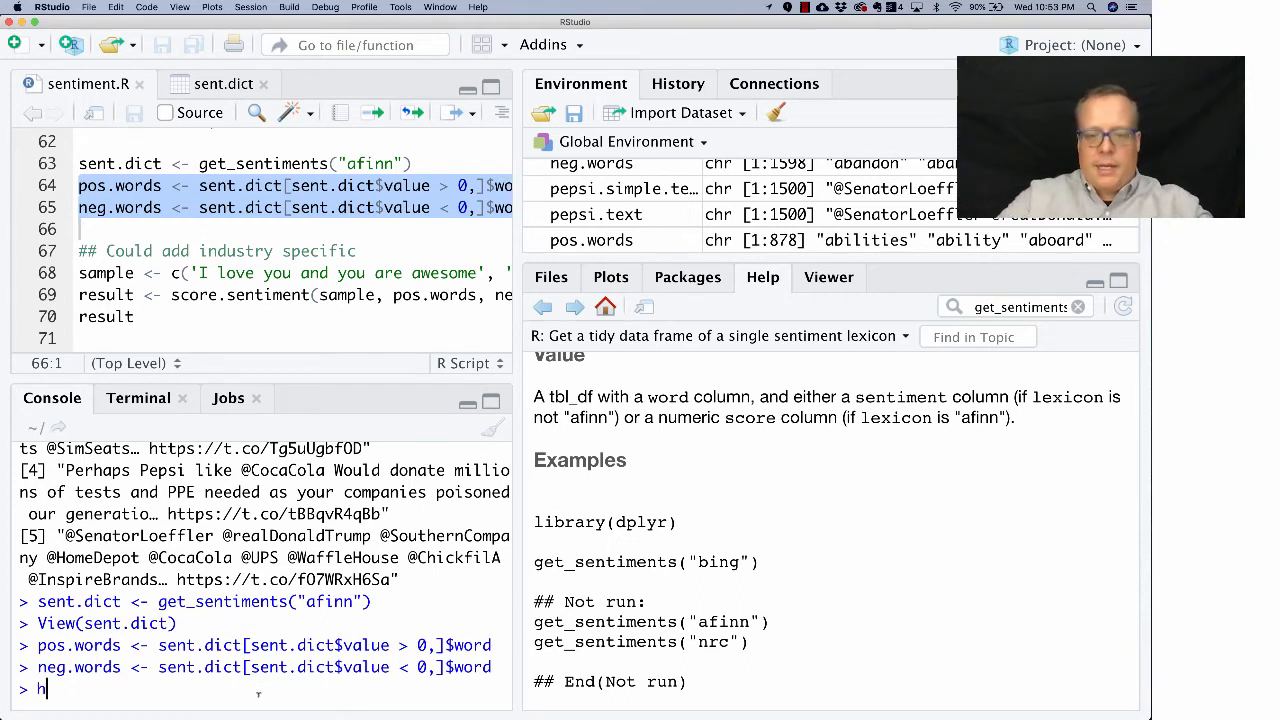
text(ead(pos.words))
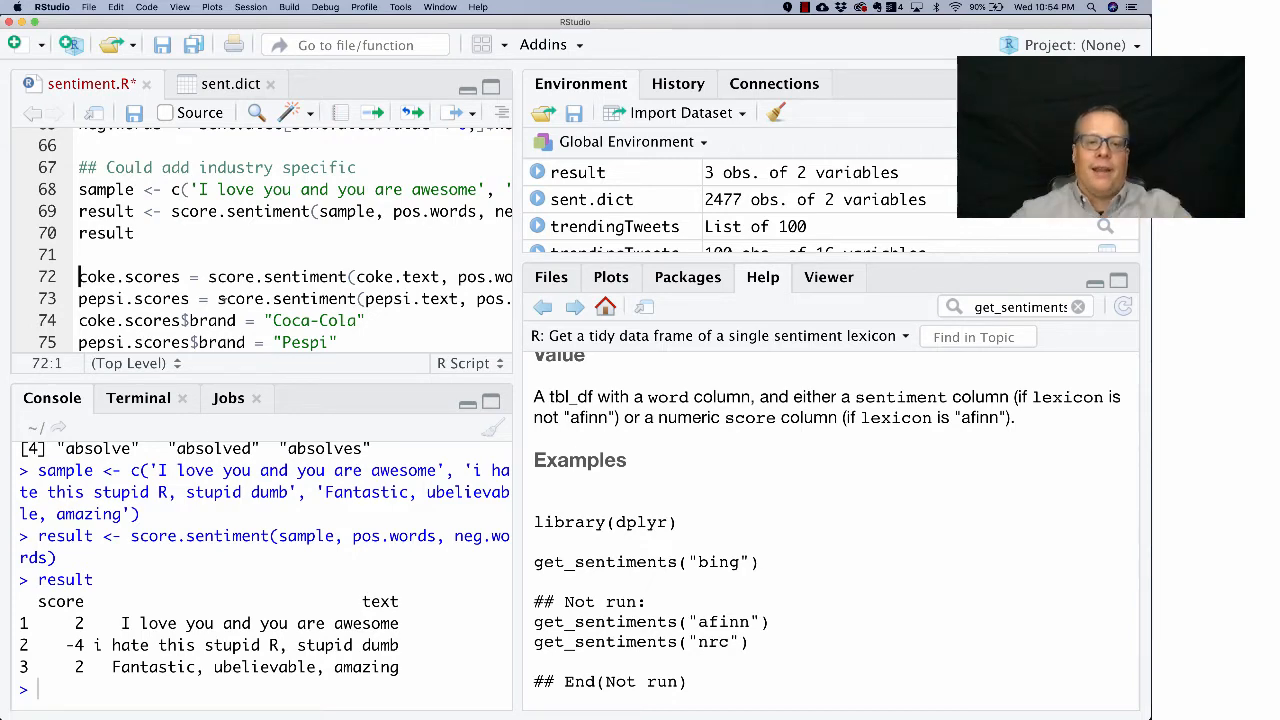
Correct 'unbelievable' in the third sample sentence and rerun lines 68–70
scroll(right, 3)
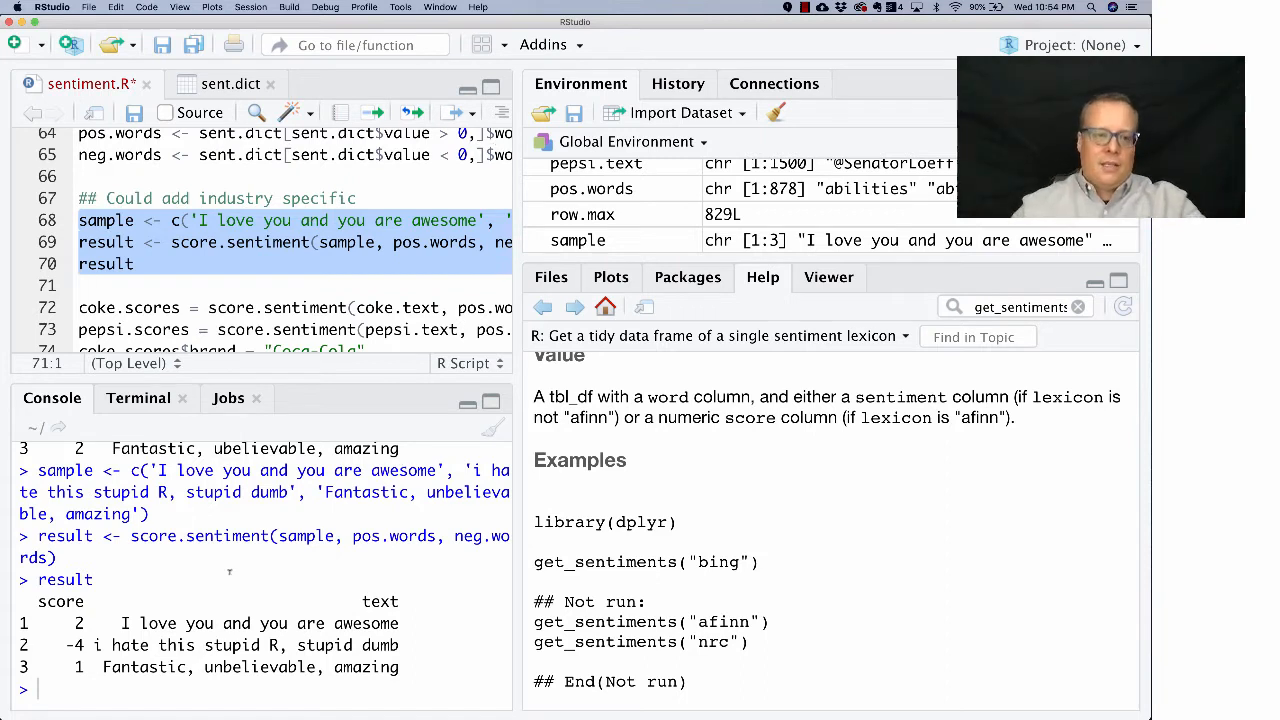
Scroll sent.dict down to 'unbelievable' with value -1, then leave the table
click(231, 84)
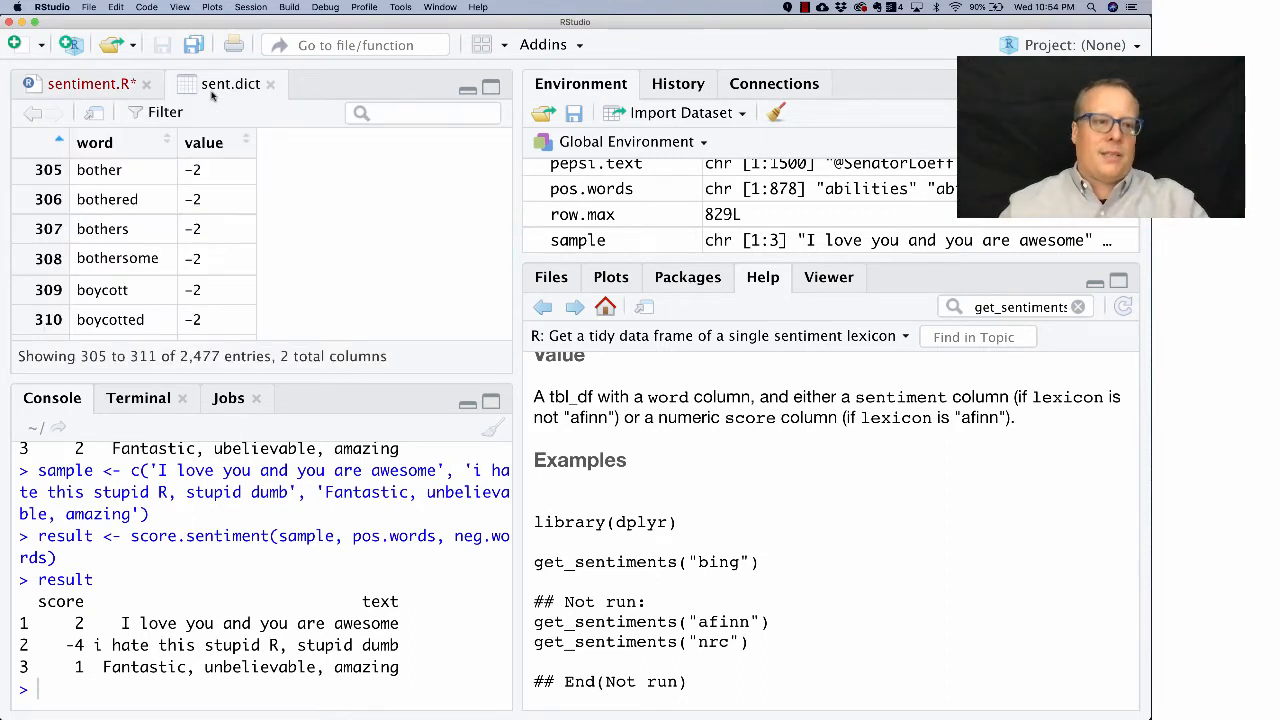
scroll(down, 3)
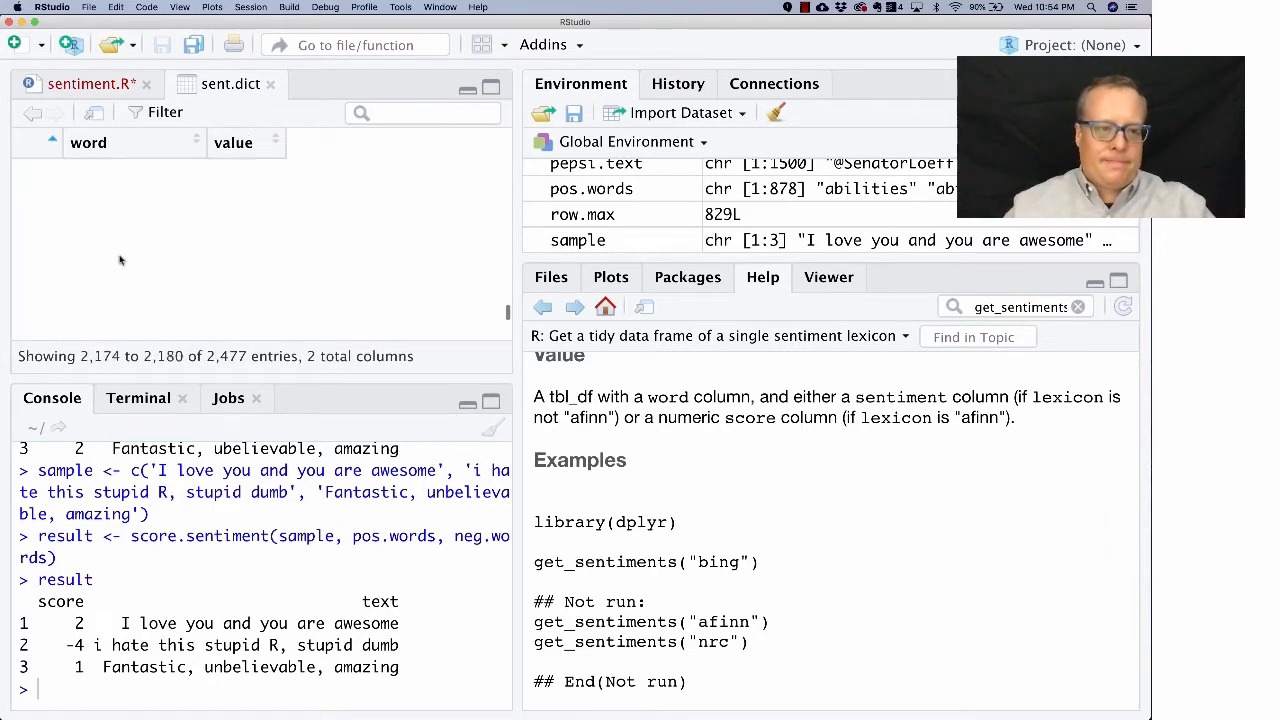
scroll(down, 3)
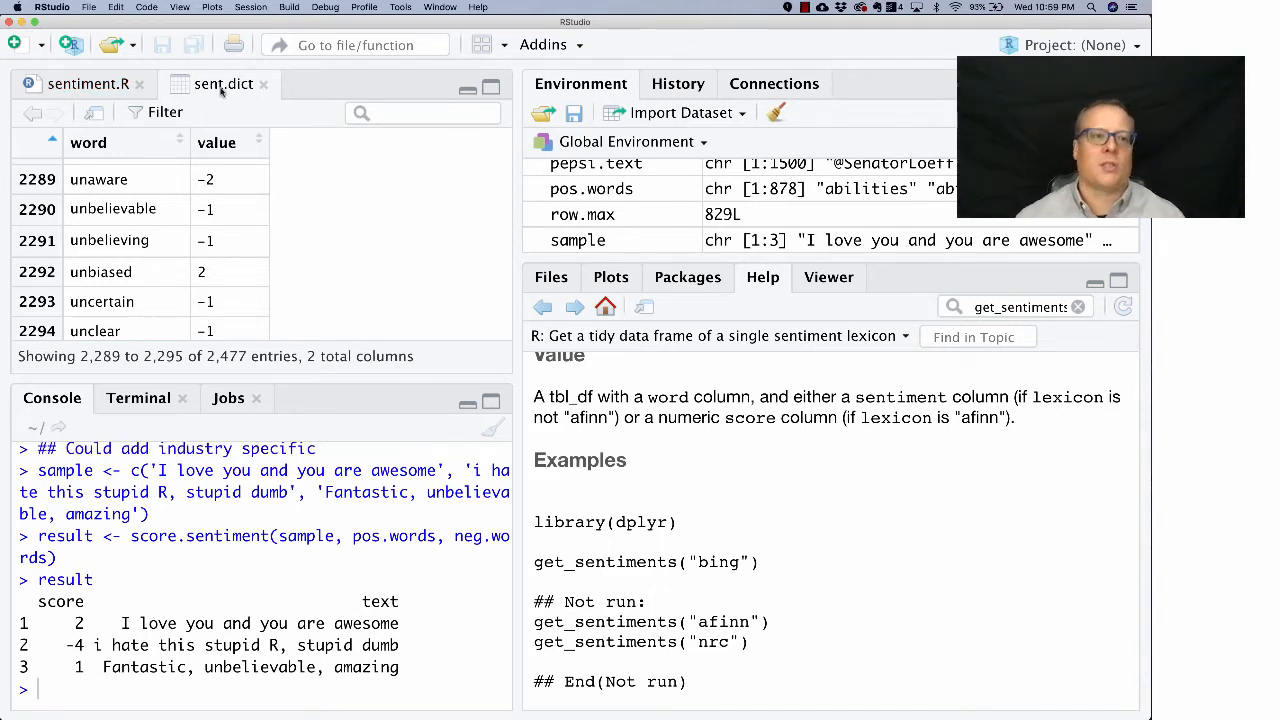
click(88, 84)
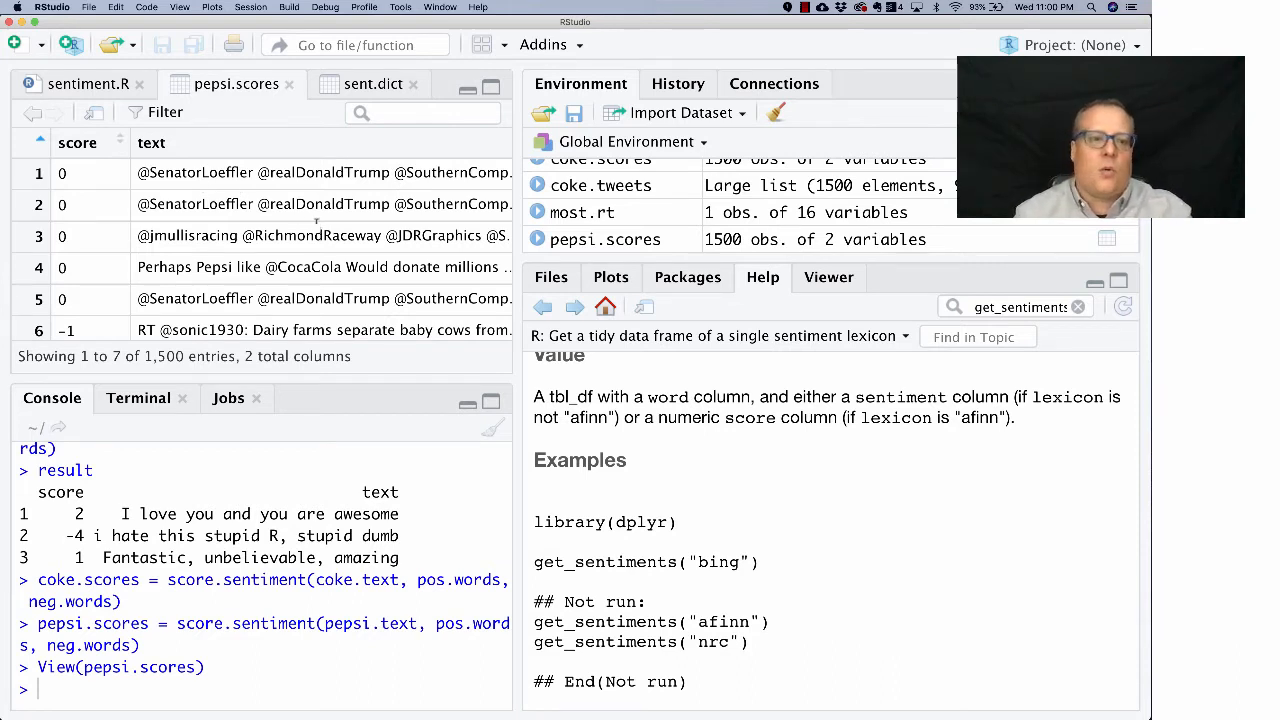
mouse_move(335, 292)
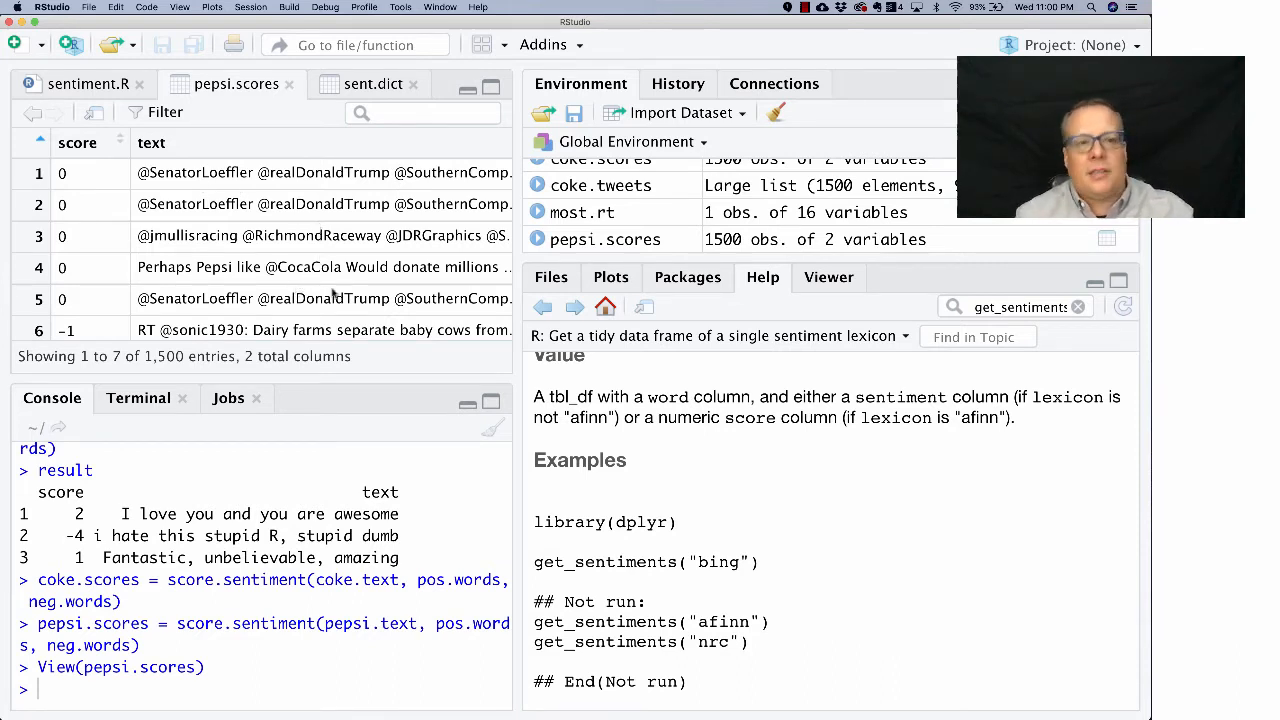
mouse_move(330, 267)
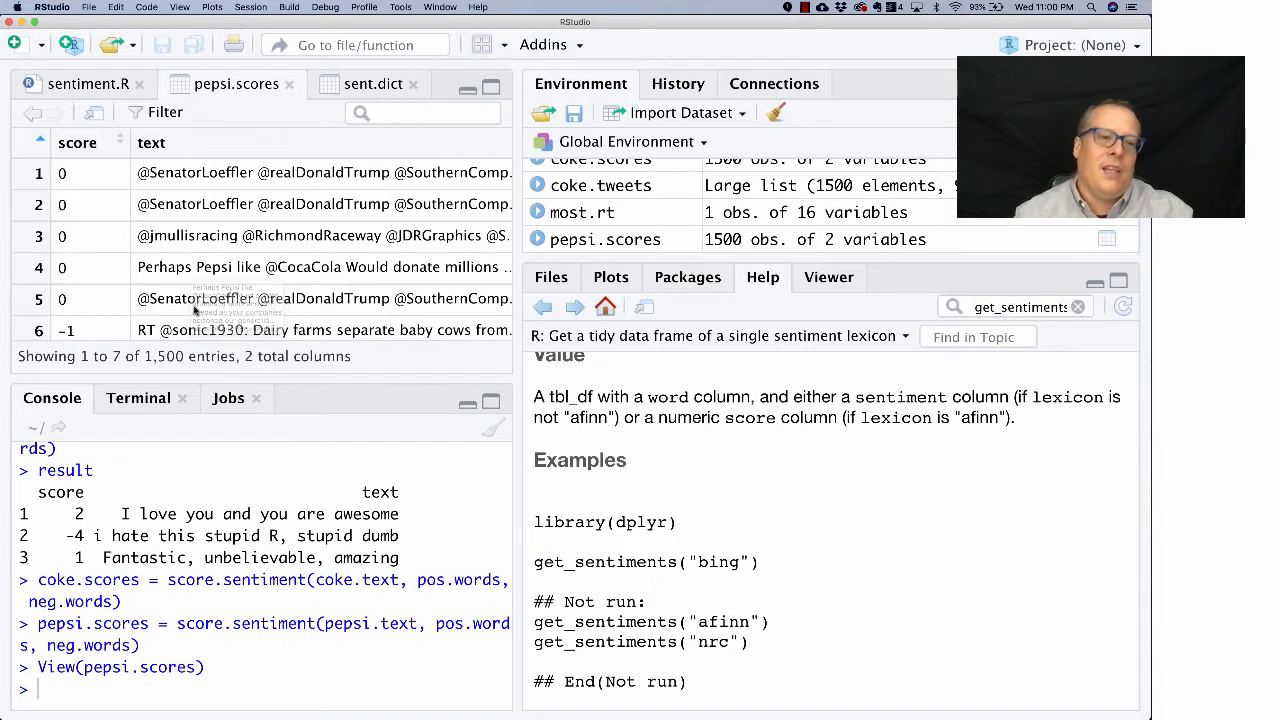
mouse_move(89, 84)
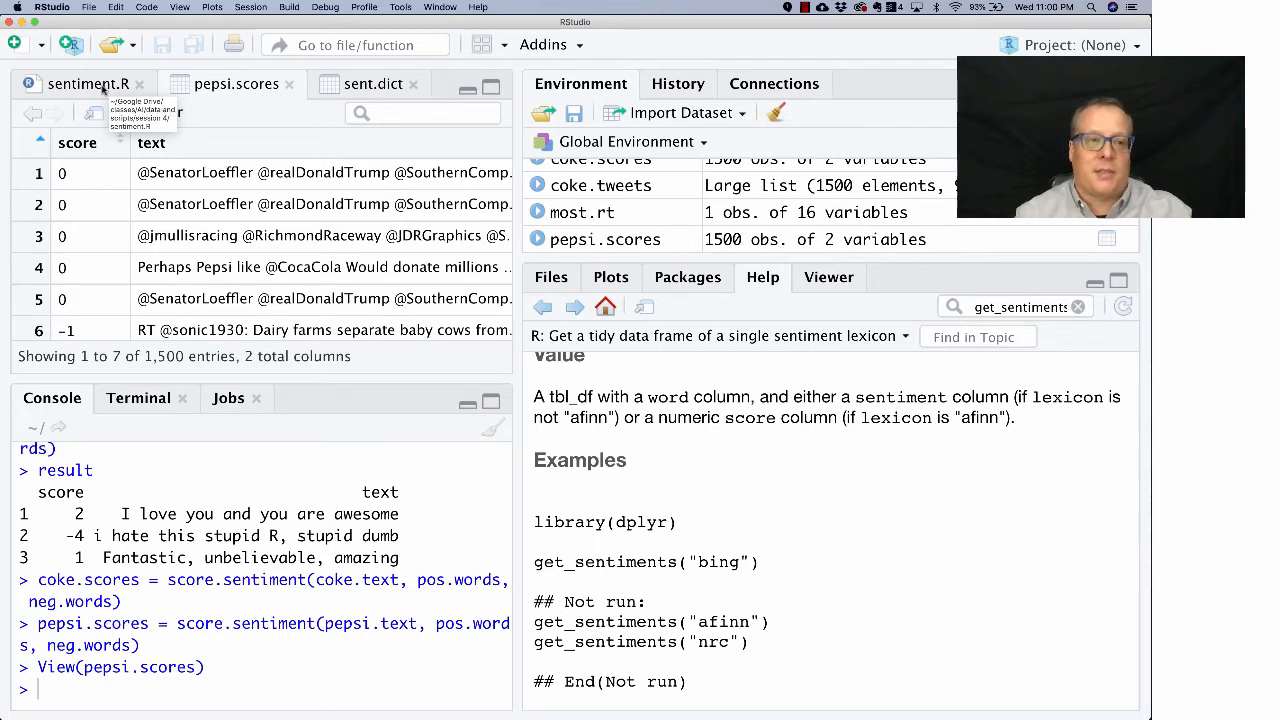
Select and run lines 74–75 labelling the score tables Coca-Cola and Pepsi
click(88, 83)
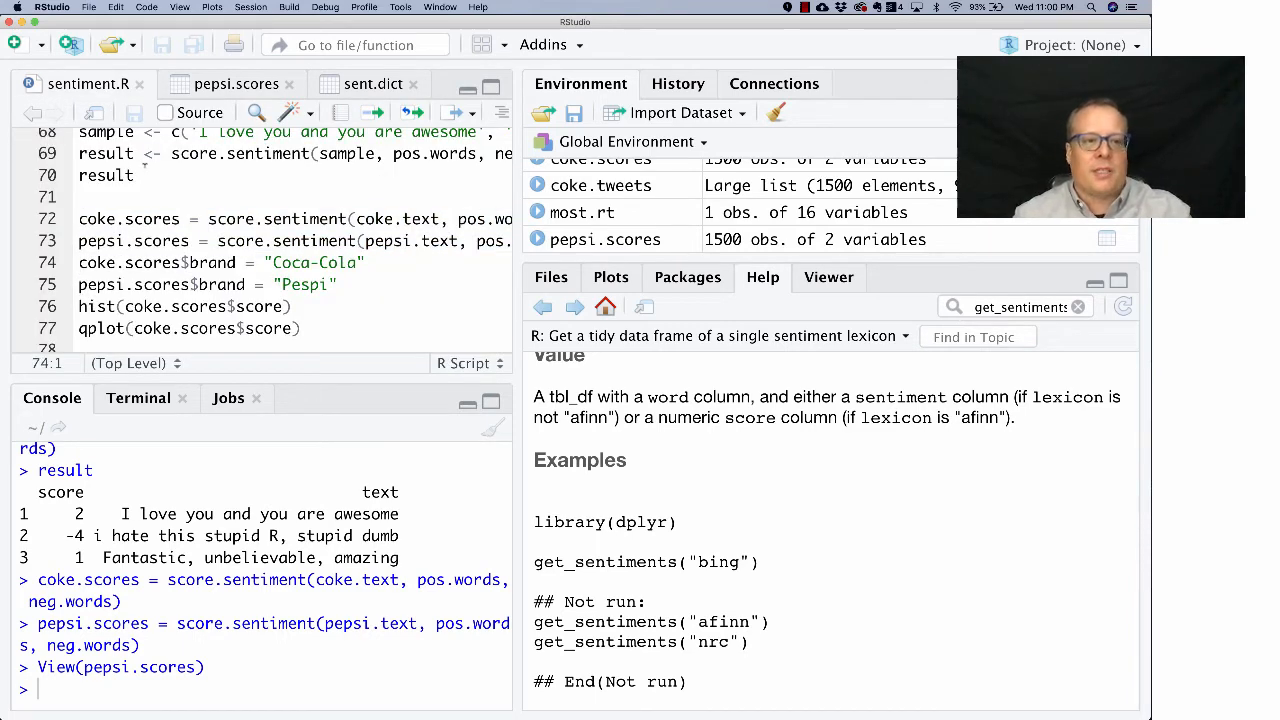
drag(78, 262, 337, 284)
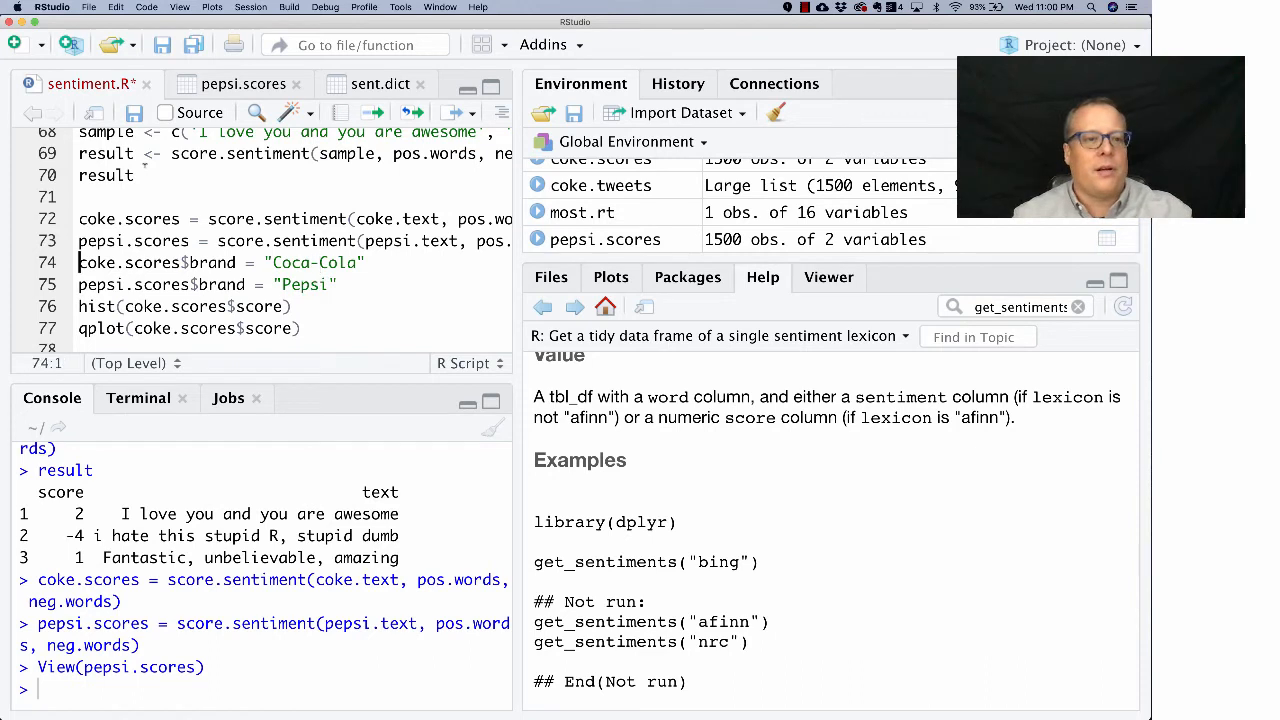
drag(78, 262, 340, 284)
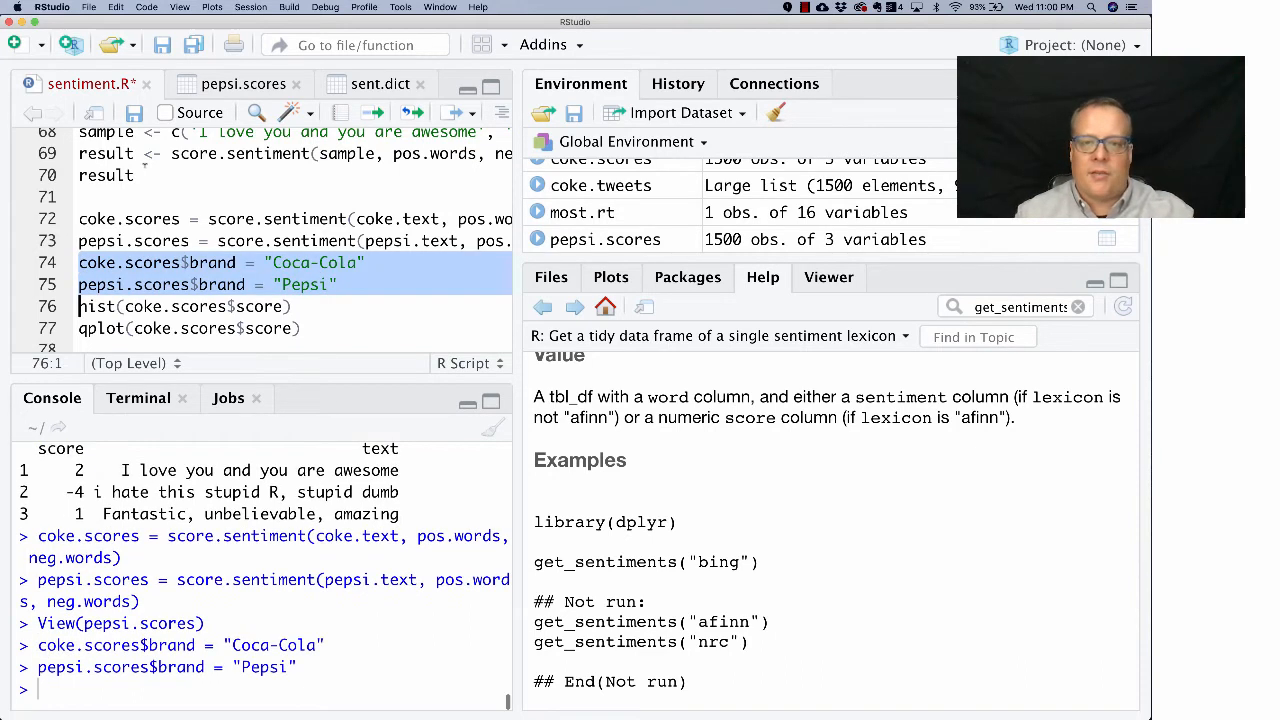